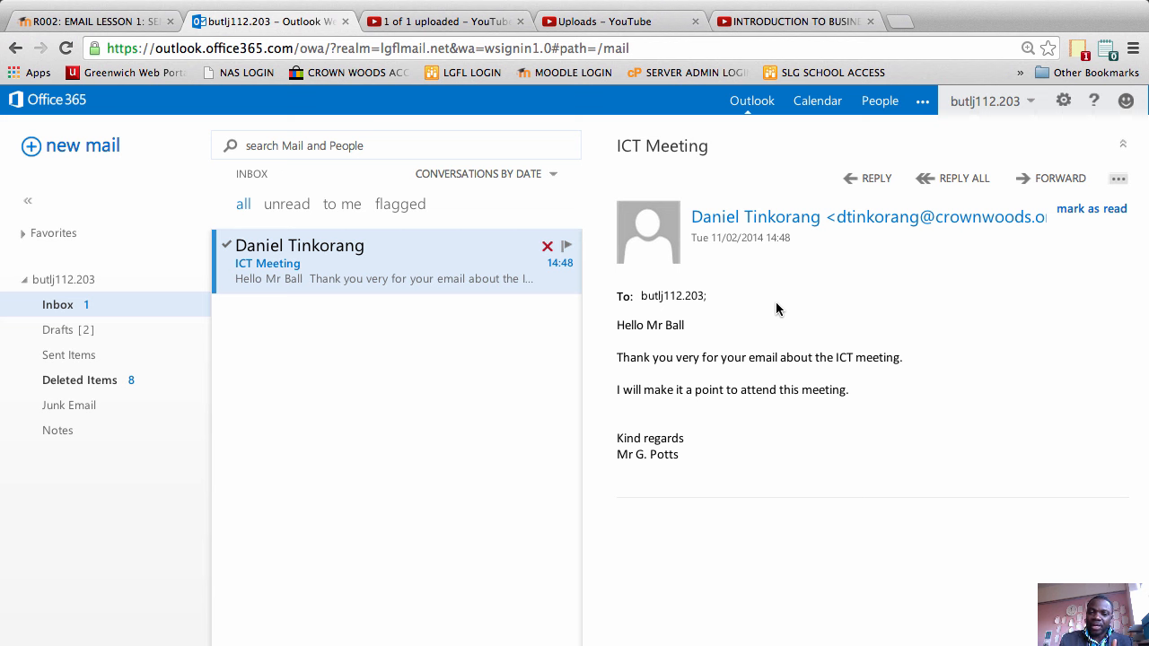
mouse_move(775, 340)
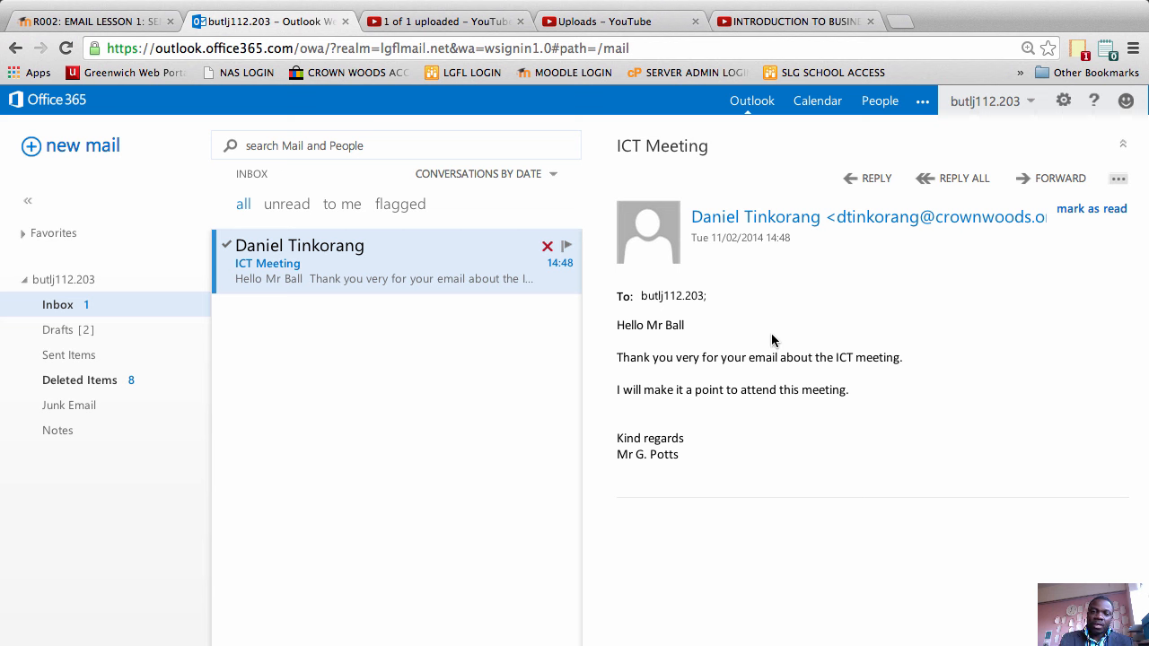
mouse_move(554, 339)
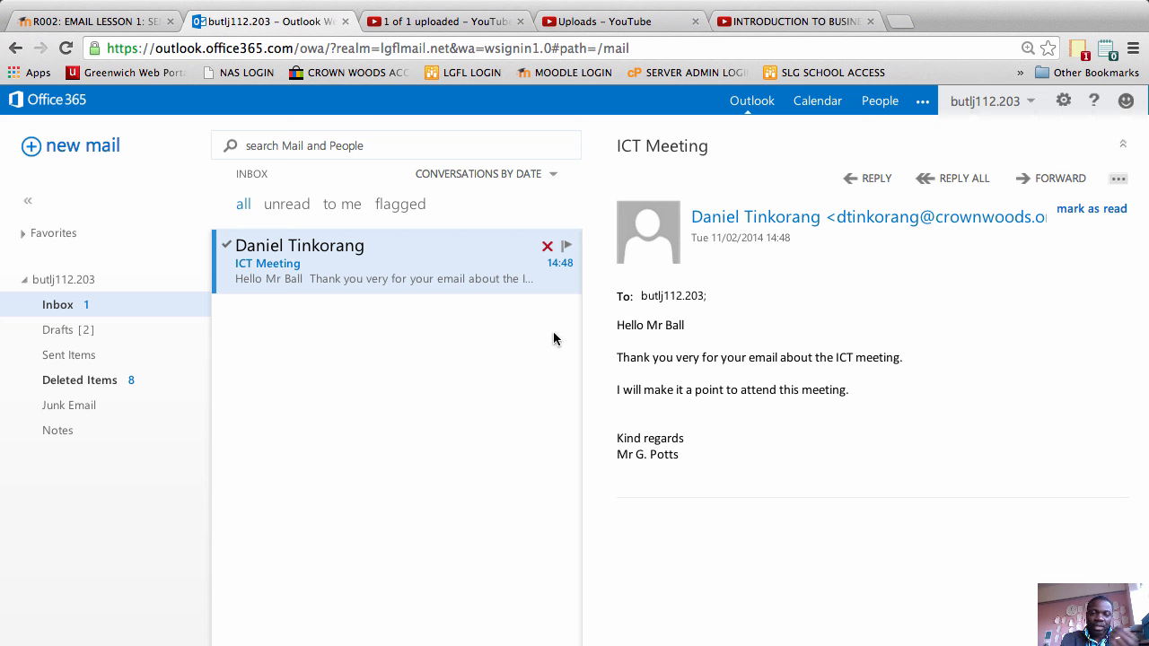
mouse_move(397, 321)
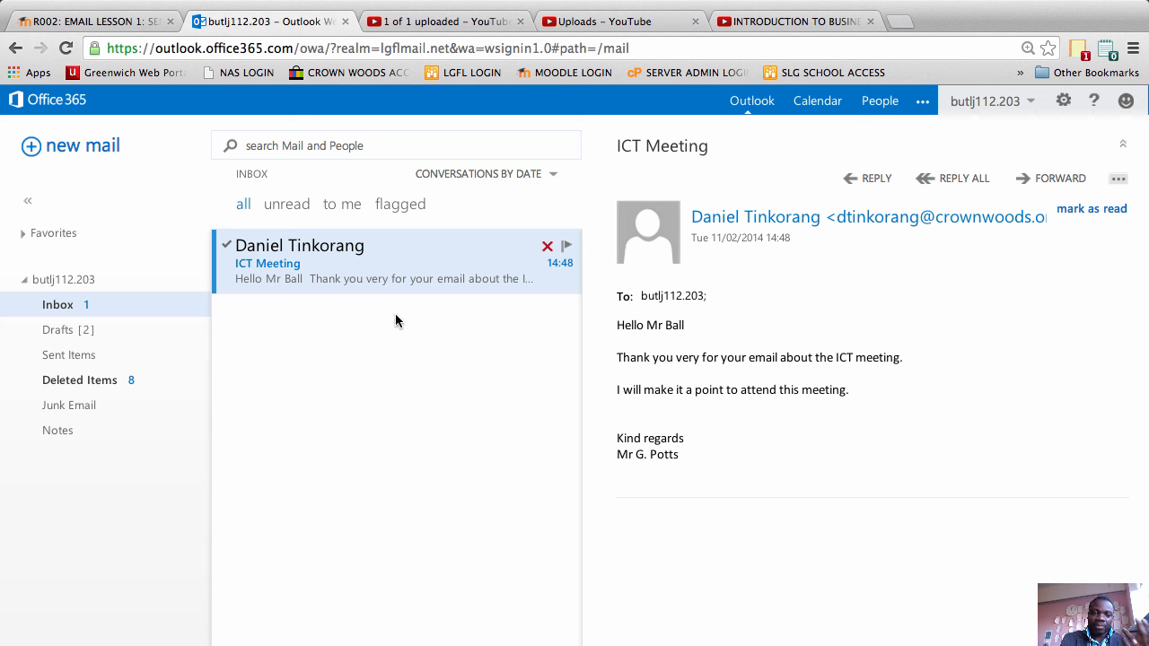
mouse_move(416, 378)
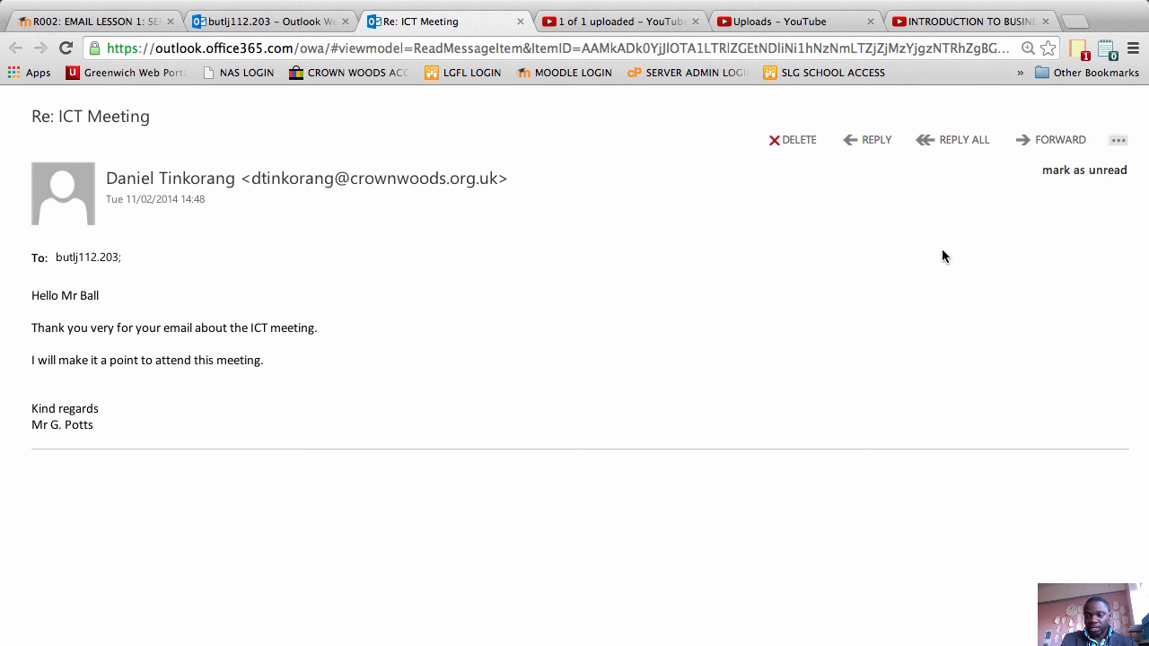
mouse_move(853, 368)
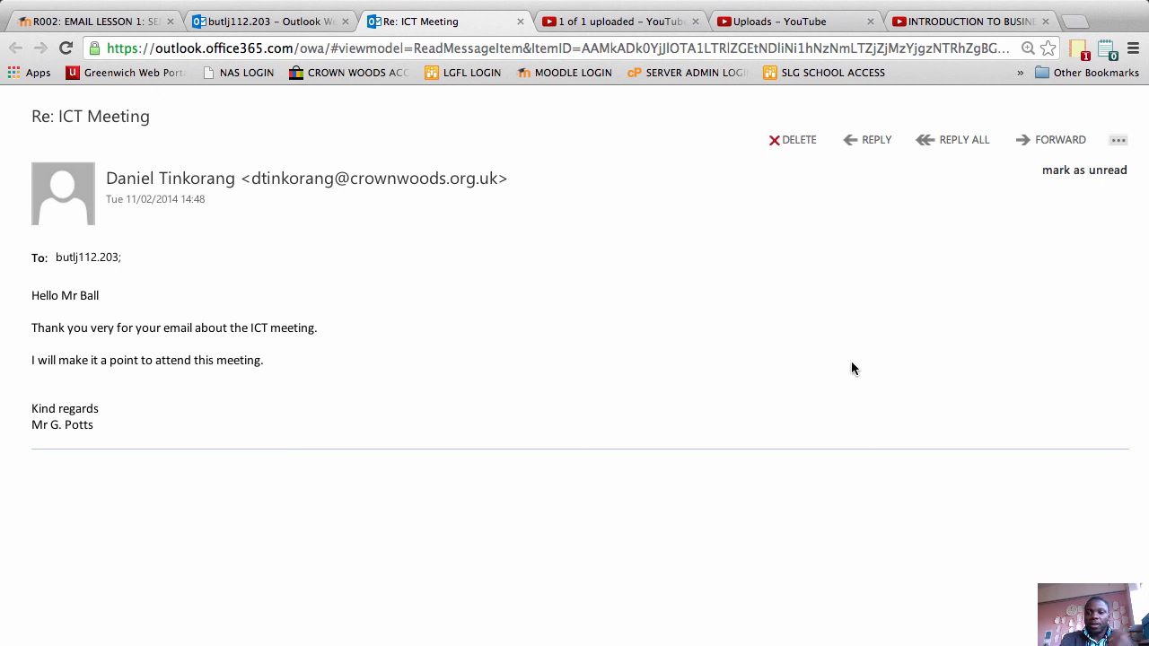
mouse_move(808, 317)
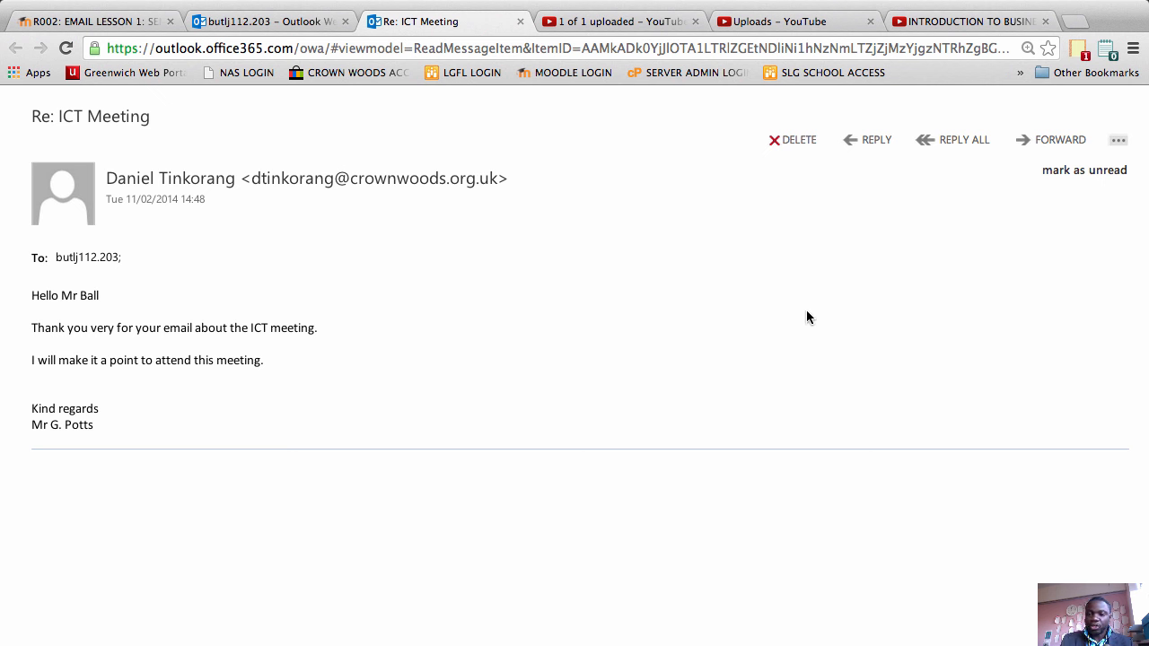
mouse_move(867, 144)
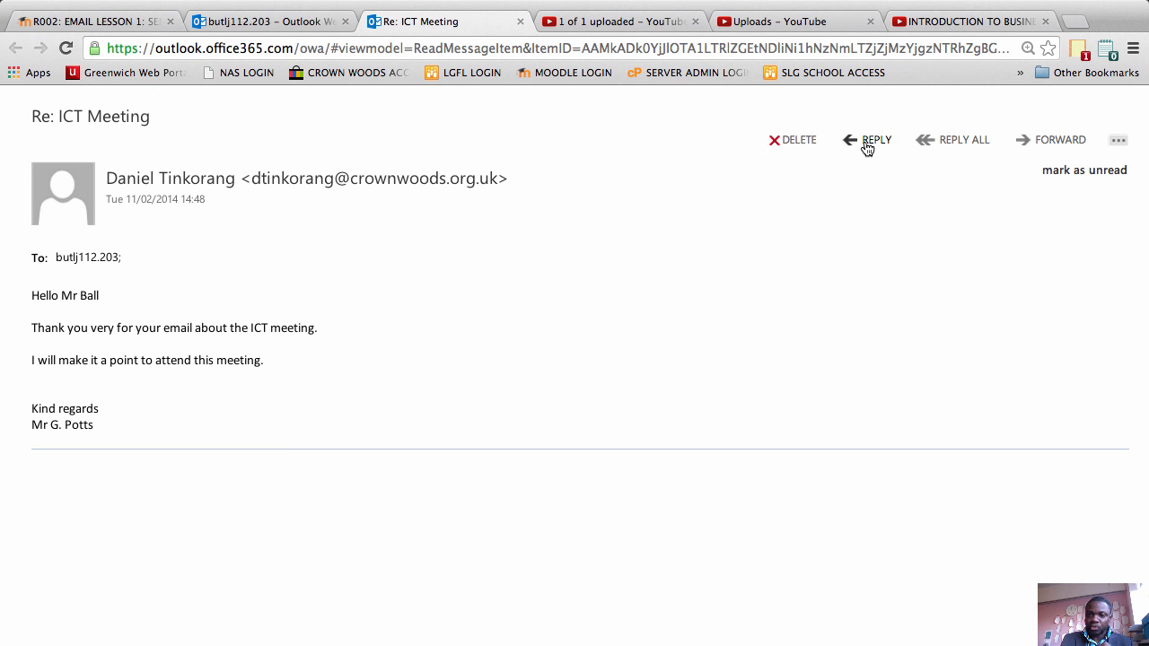
mouse_move(747, 148)
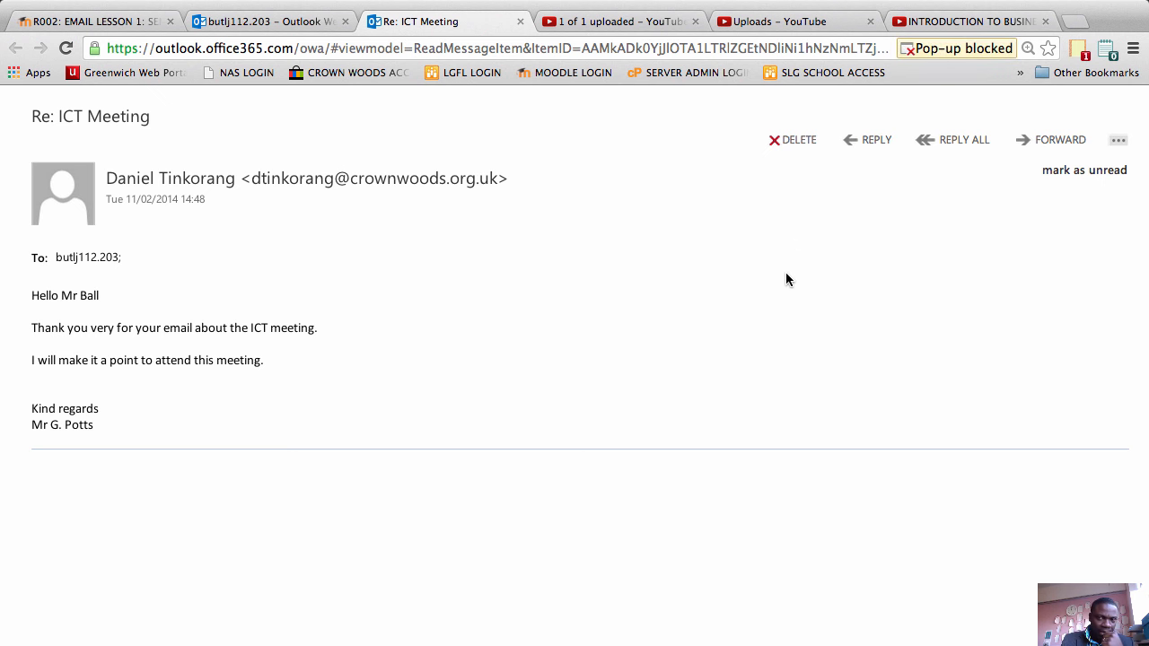
- Always allow pop-ups from outlook.office365.com so the ICT Meeting reply window can open
click(956, 48)
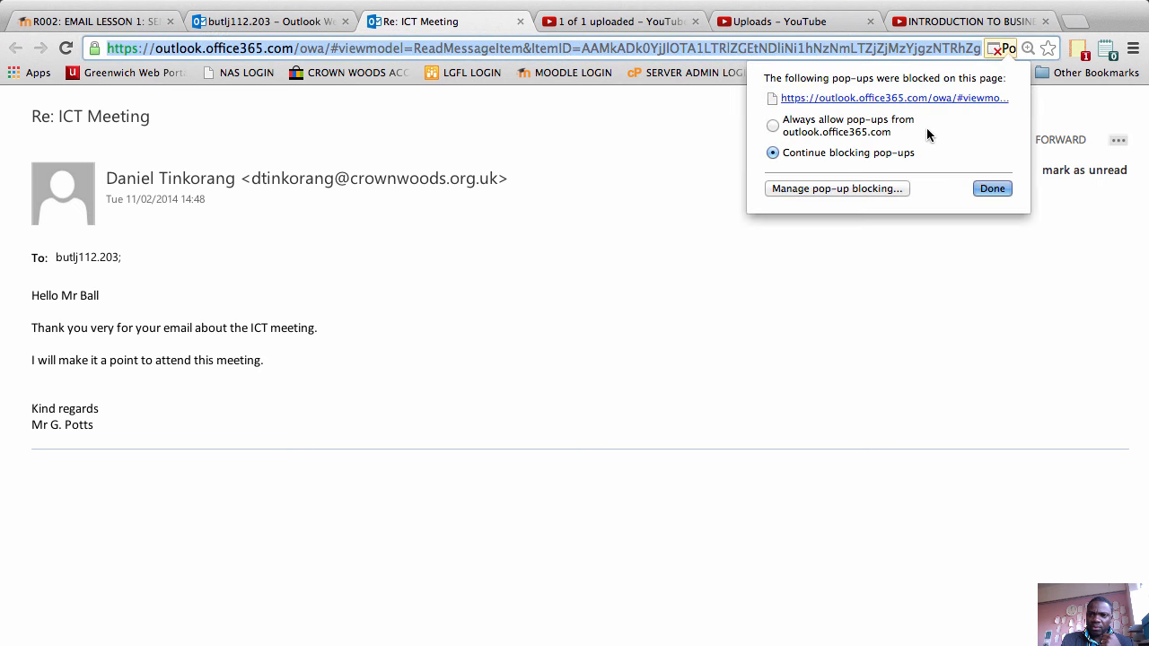
click(772, 125)
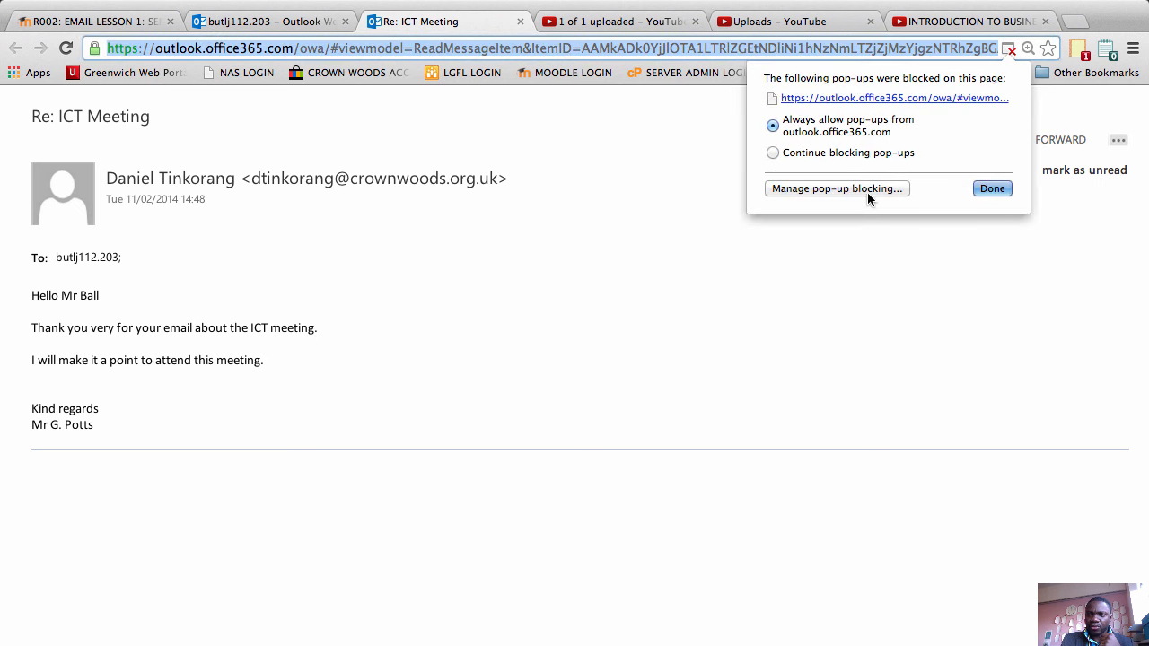
click(893, 98)
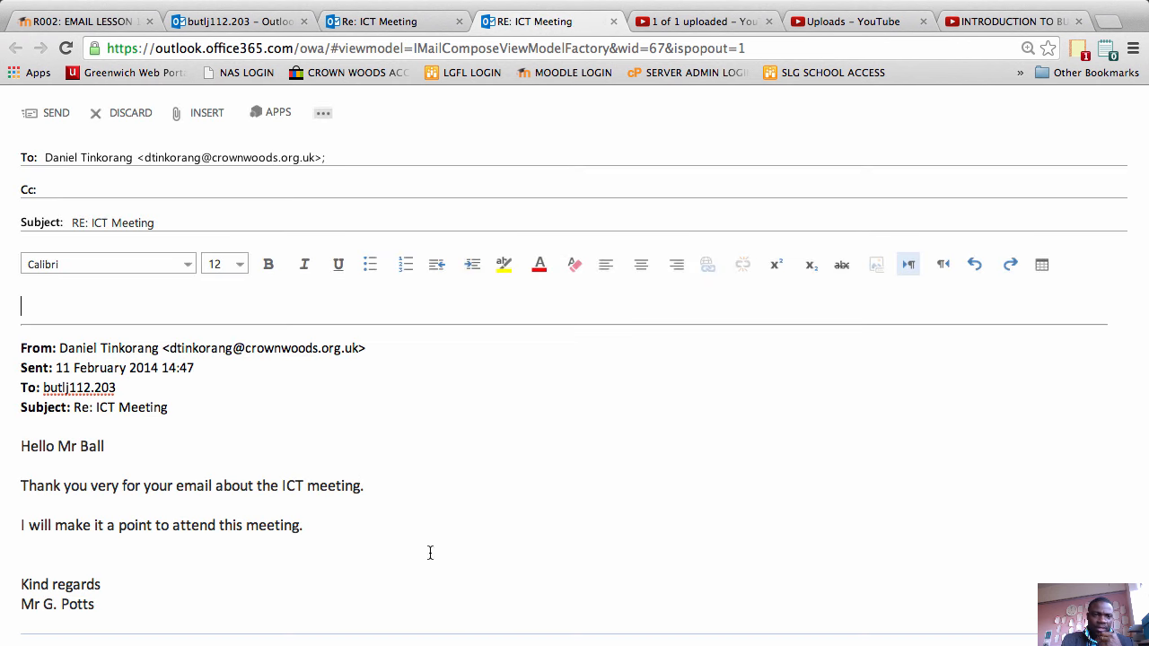
mouse_move(983, 423)
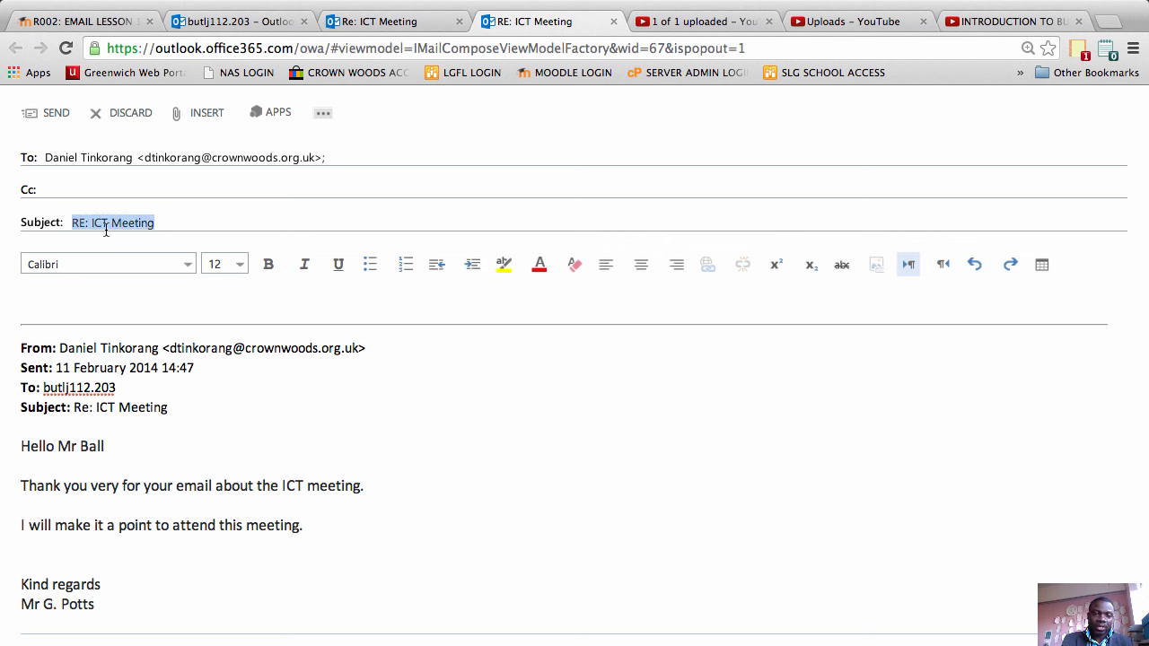
click(86, 222)
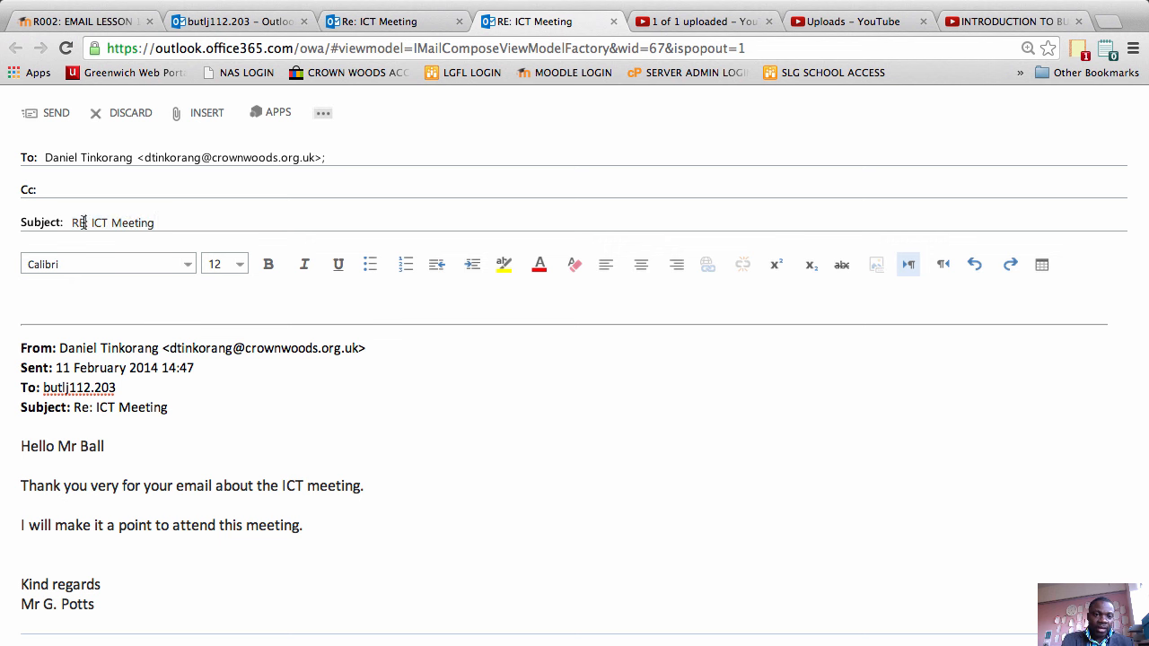
double_click(79, 221)
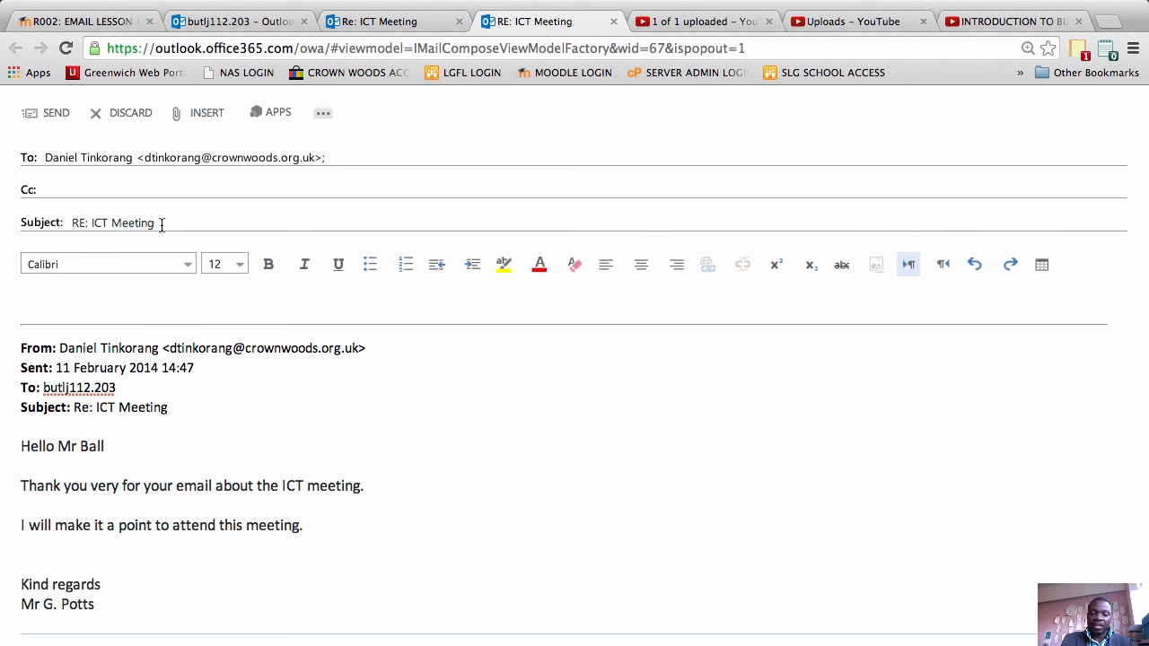
mouse_move(159, 229)
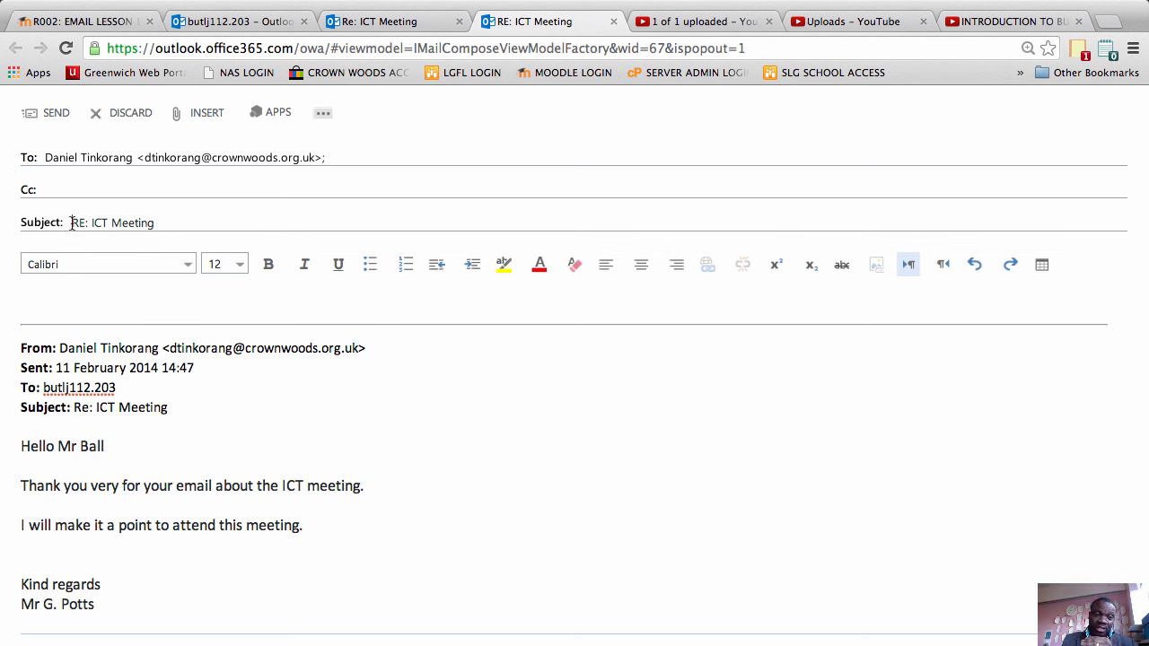
click(160, 222)
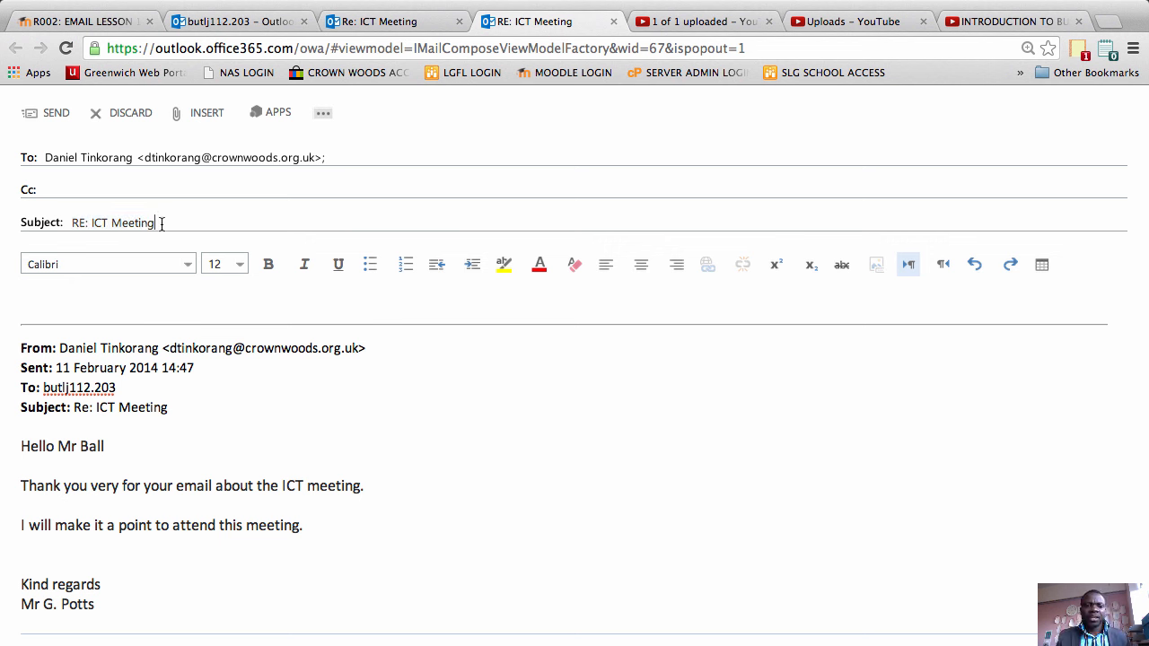
click(39, 295)
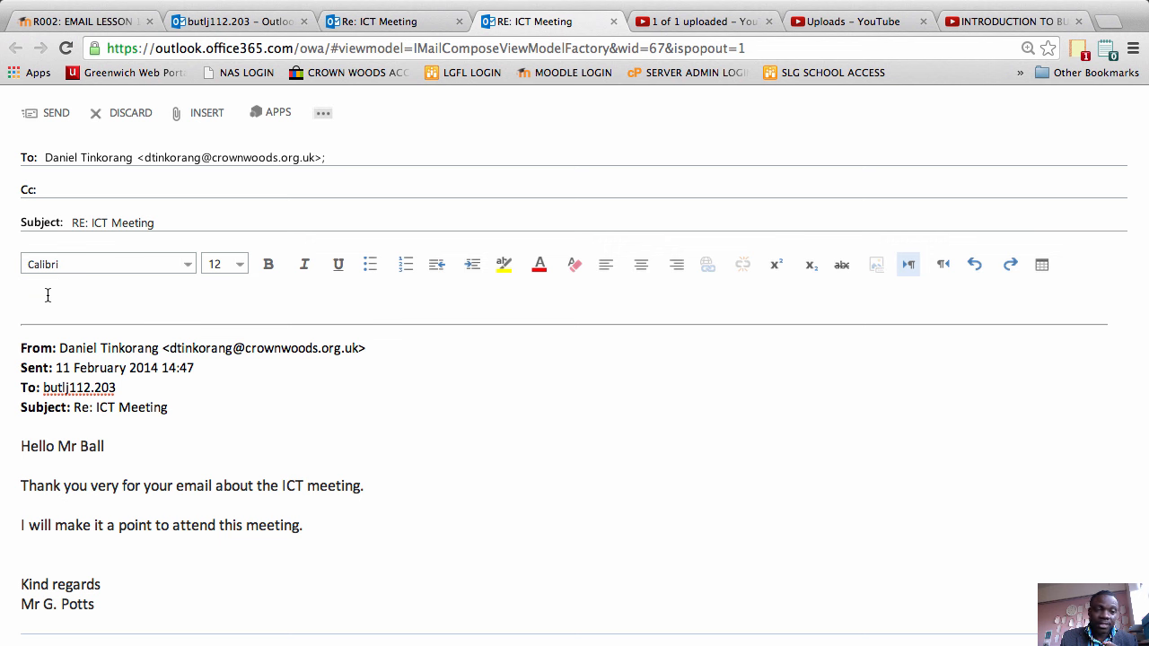
- Greet the recipient with 'Dear Mr Ball' on its own line
click(25, 305)
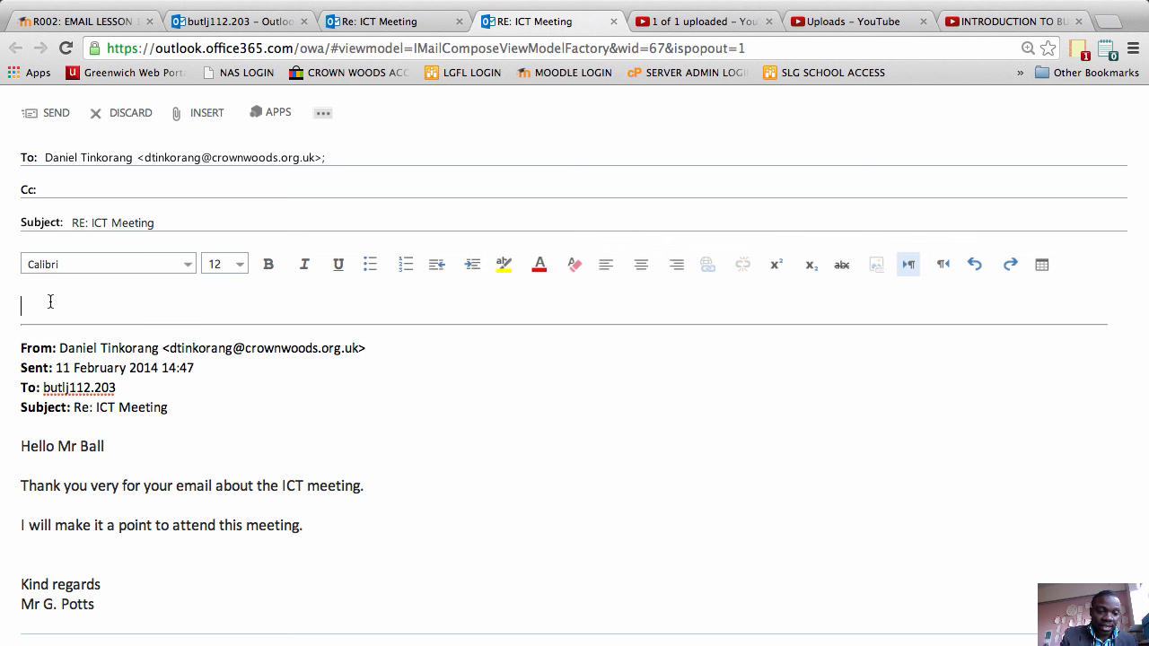
text(Dear)
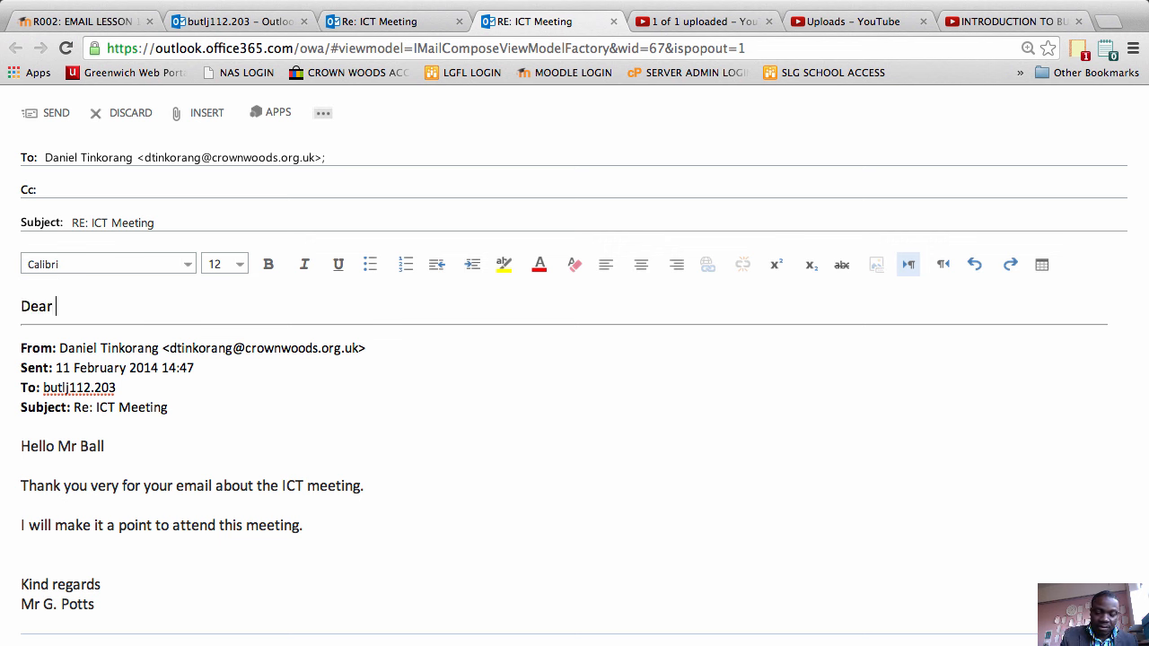
text(Mr Ball)
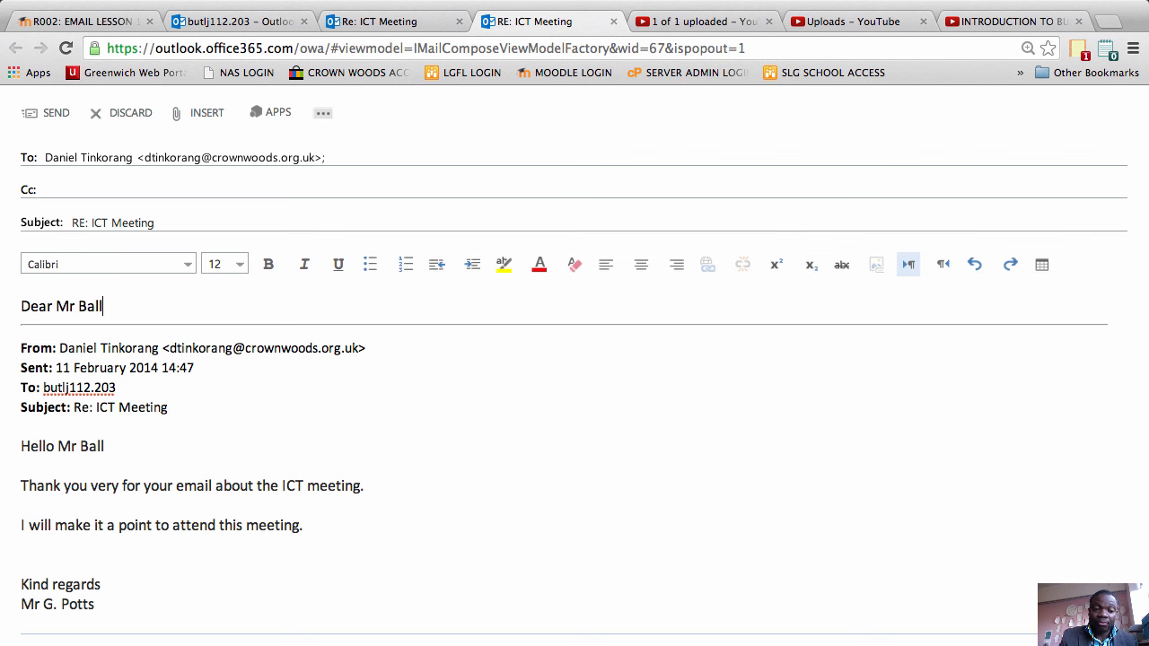
key(Return)
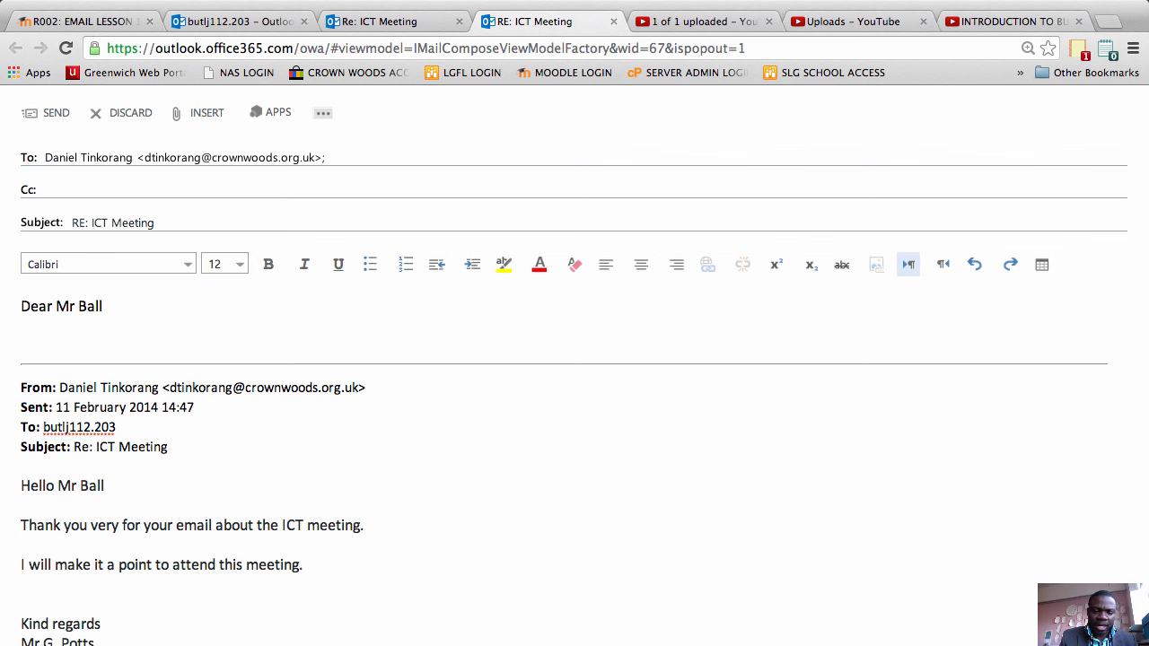
- Write a body line thanking them, saying you read the email and will attend the meeting
text(Thank you for y)
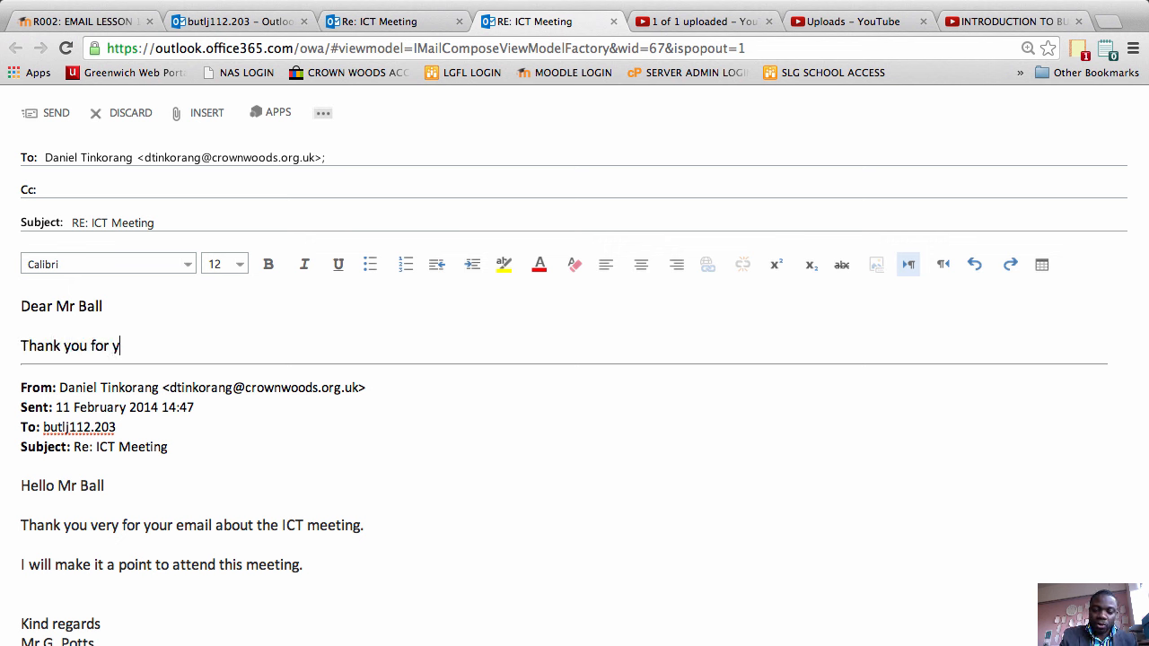
text(our email)
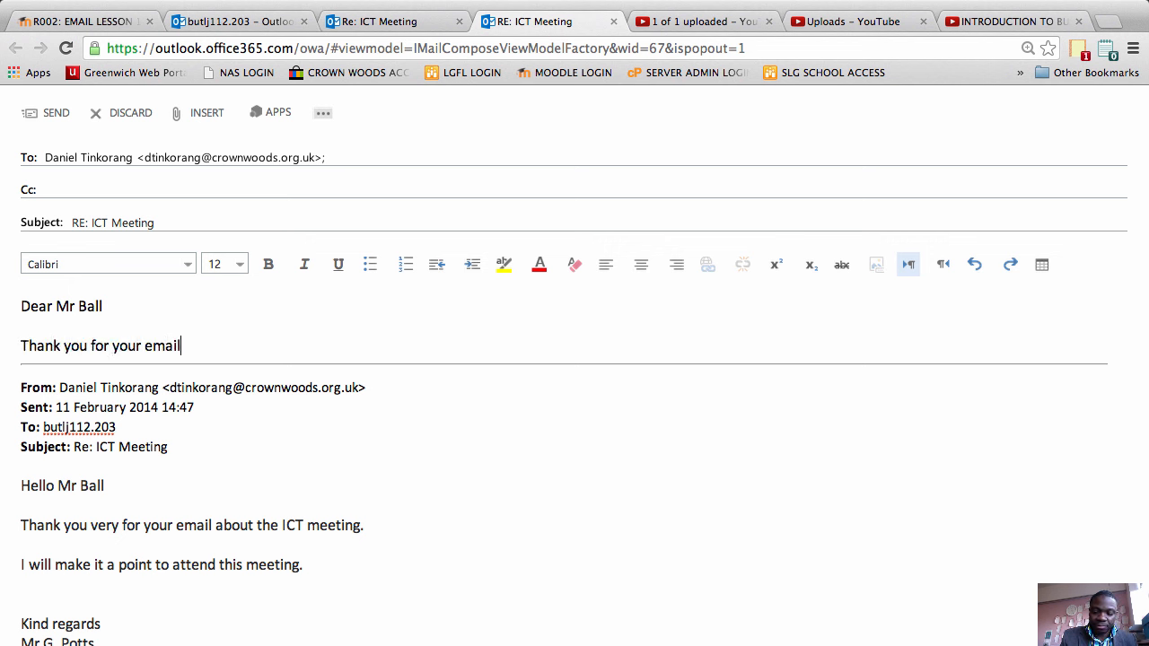
text(. I hav)
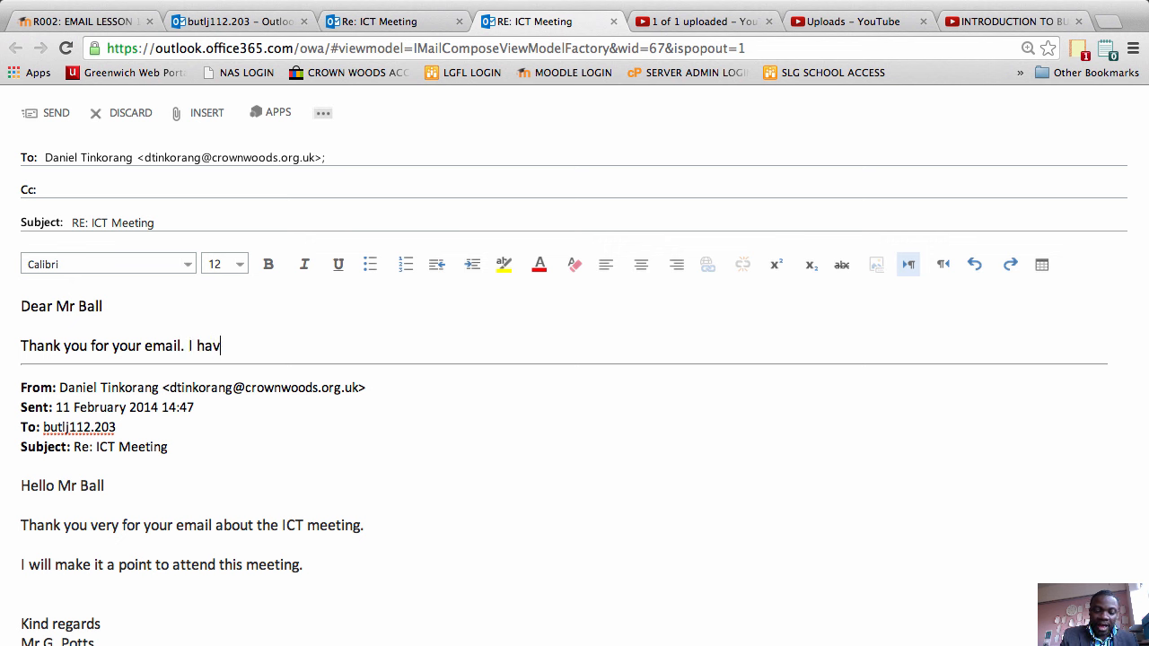
text(e read it)
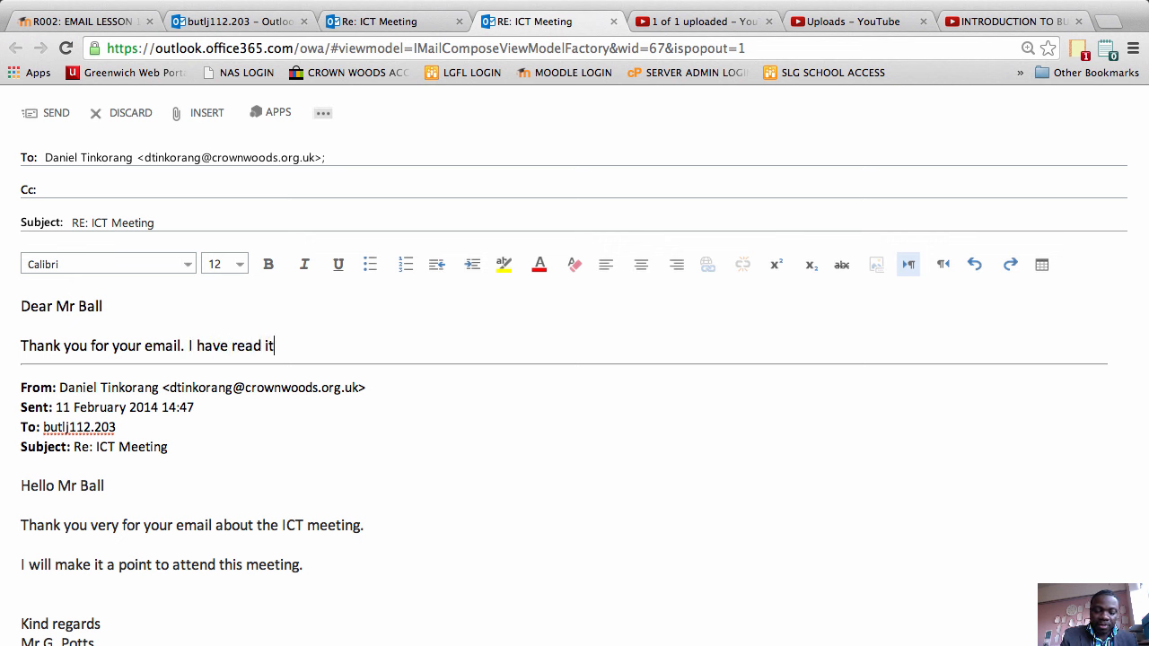
text(and I will)
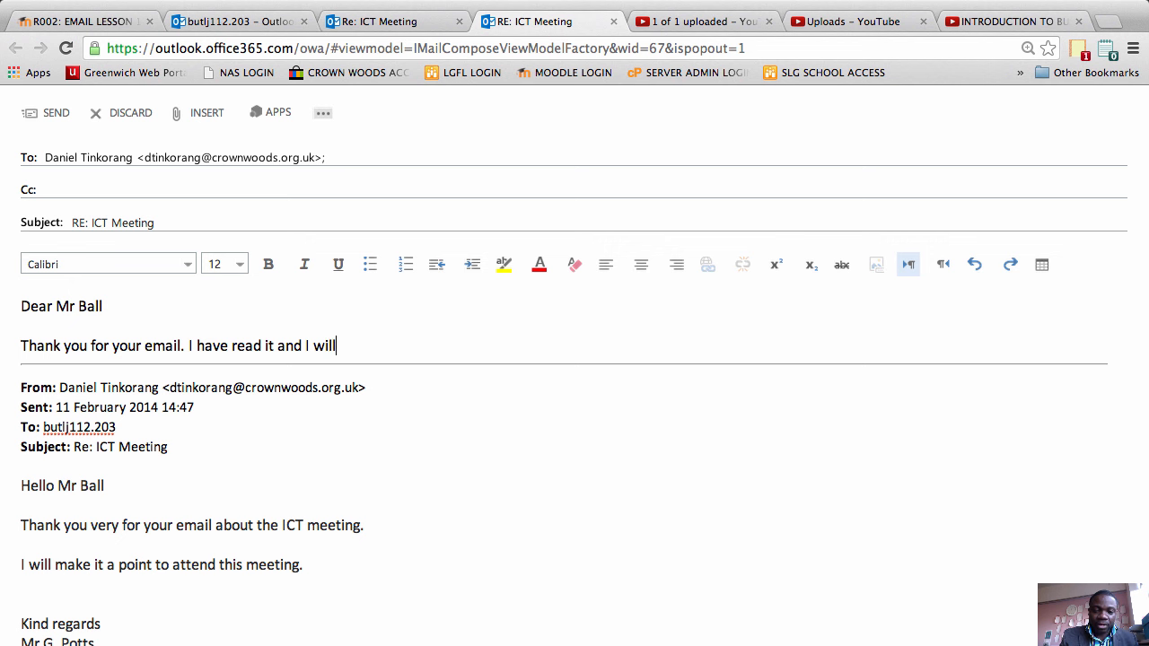
text(be attendi)
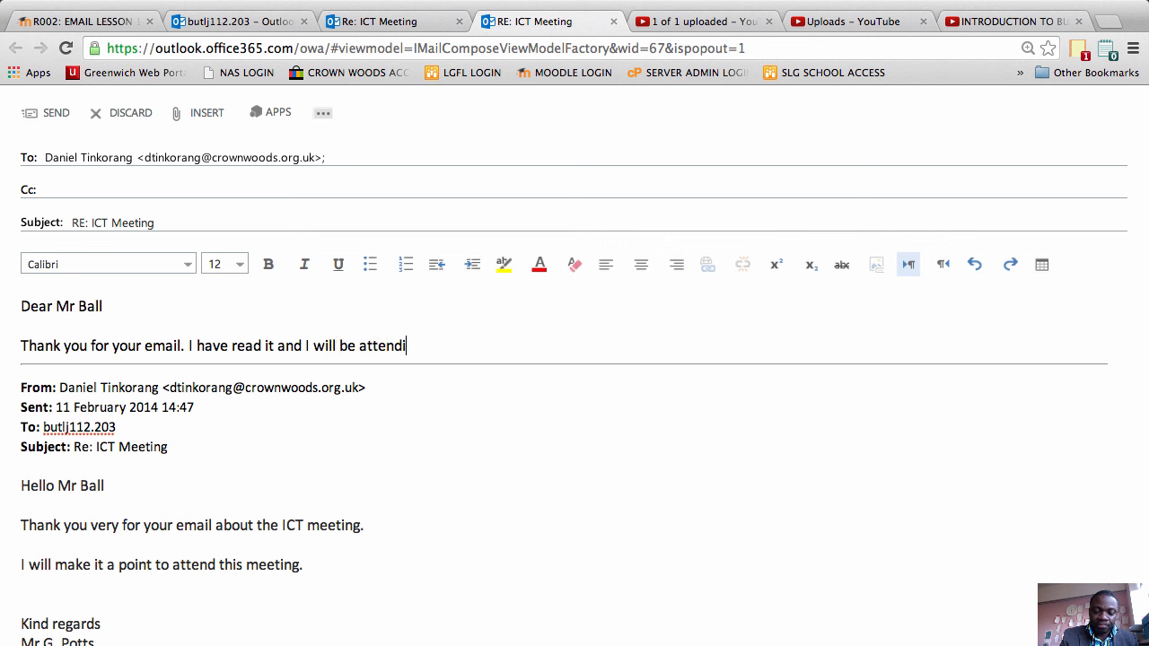
text(ng the meeti)
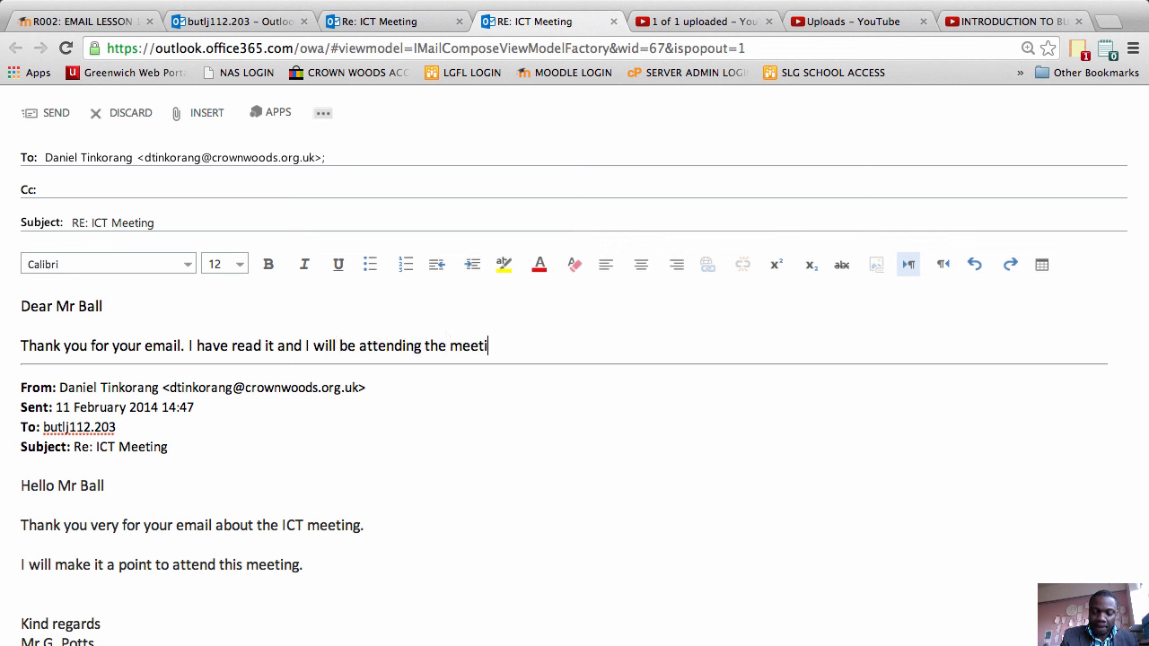
text(ng.)
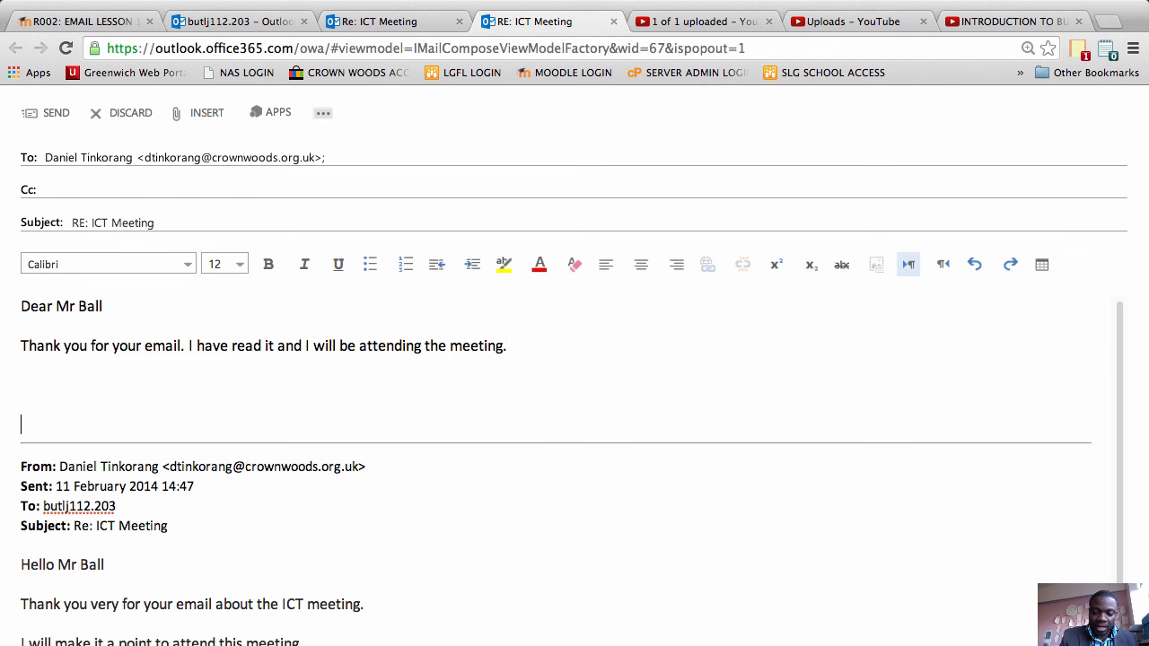
- Sign off with 'Kind regards' followed by the name 'Mr B. Someone'
text(Kind re)
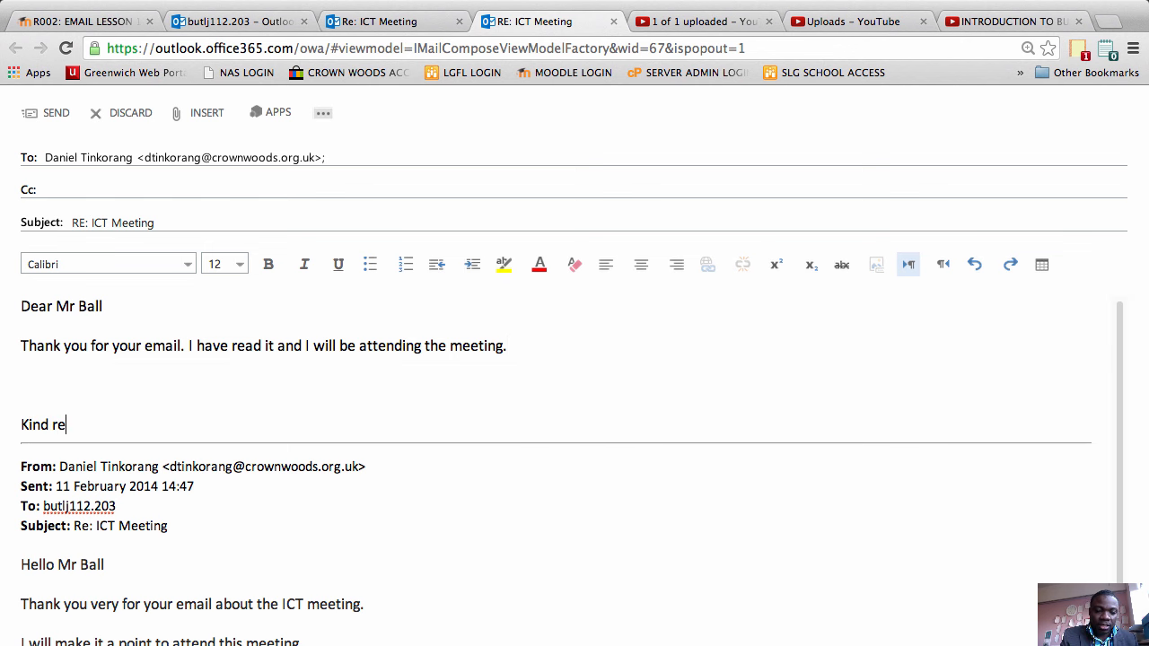
text(gards)
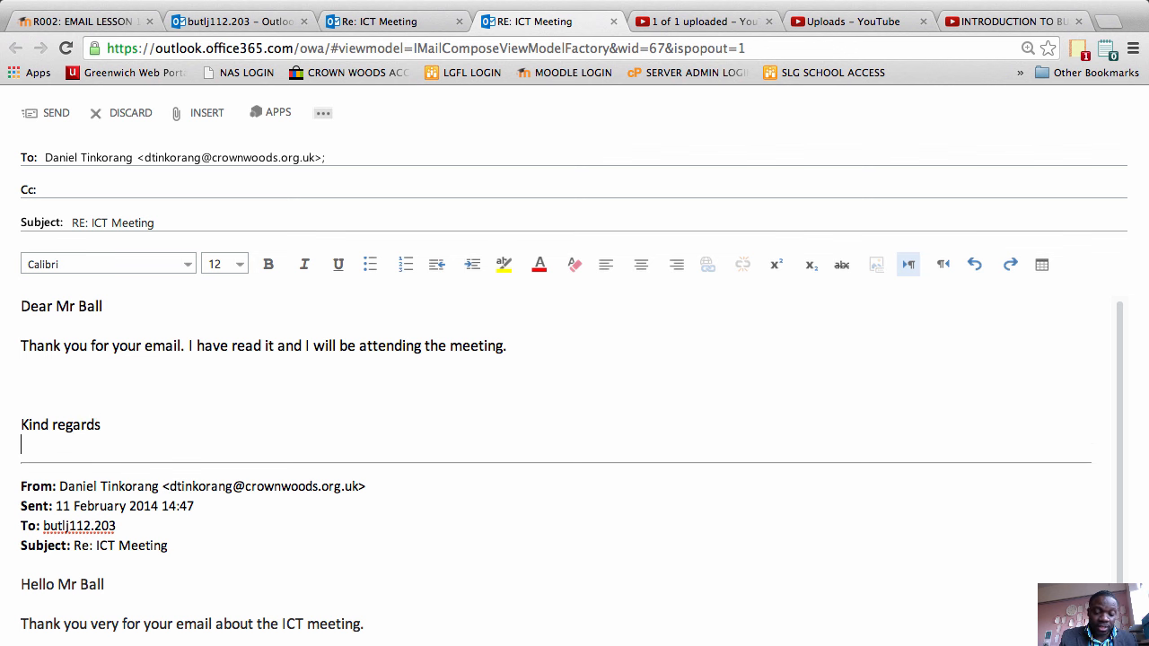
text(Mr)
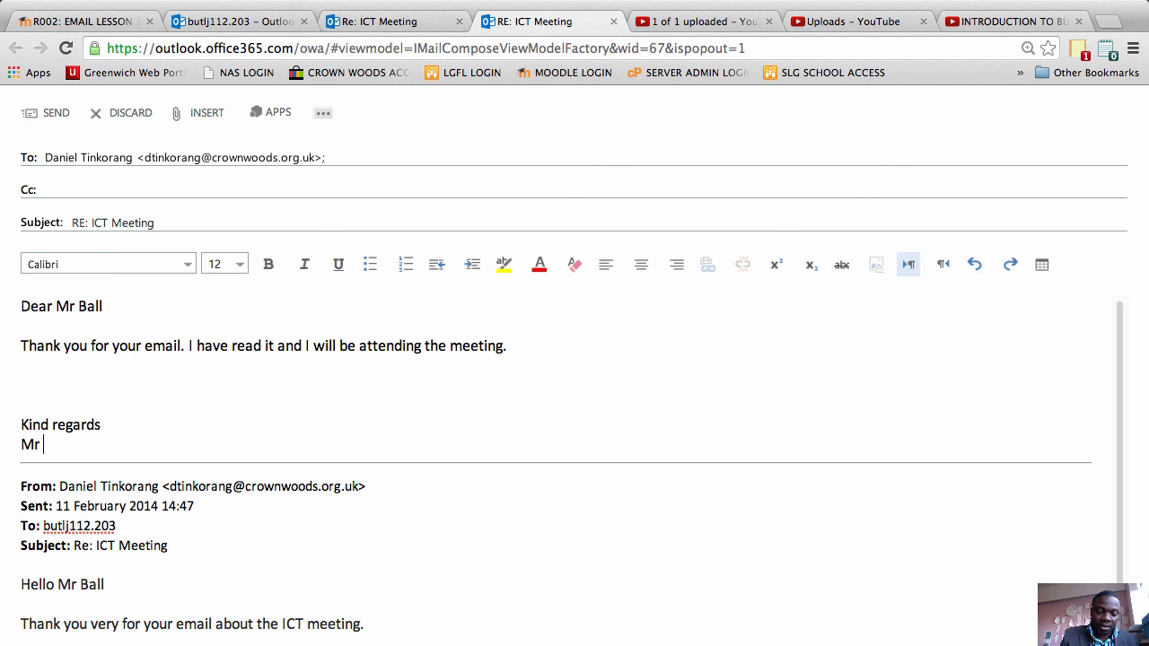
text(B.)
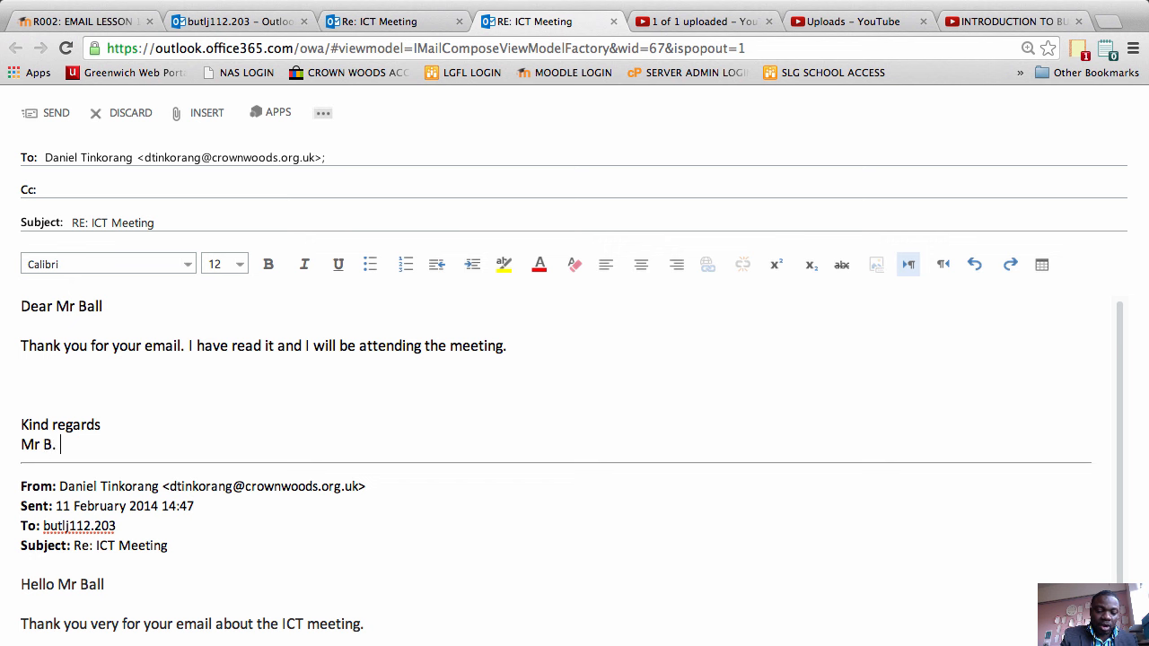
text(Some)
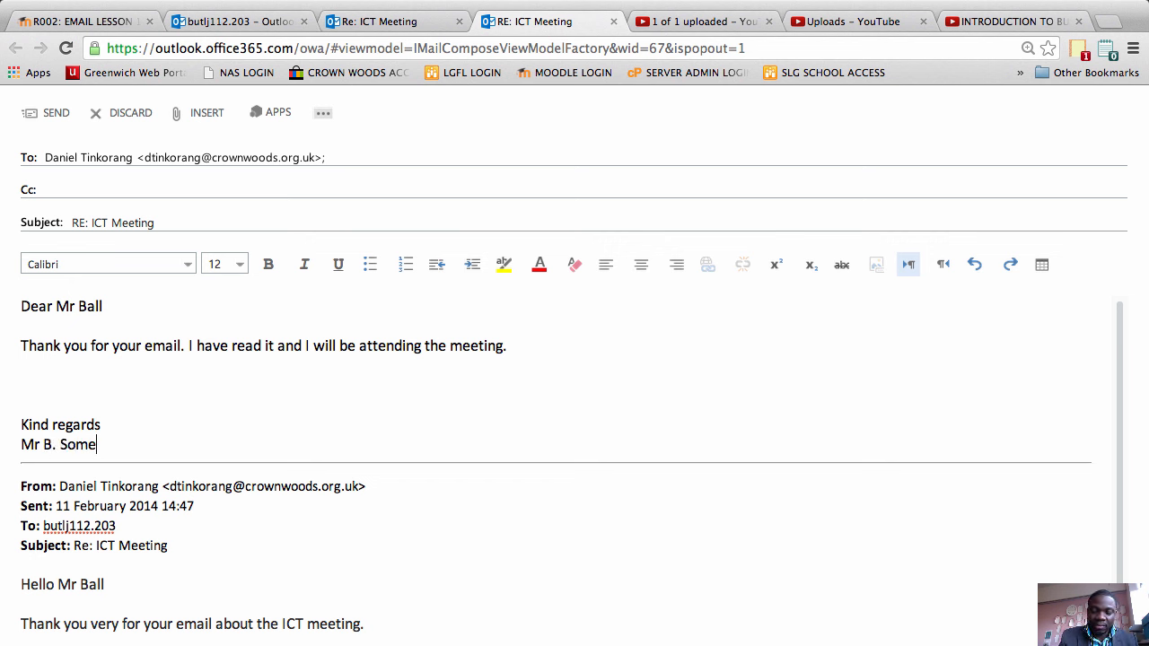
text(one)
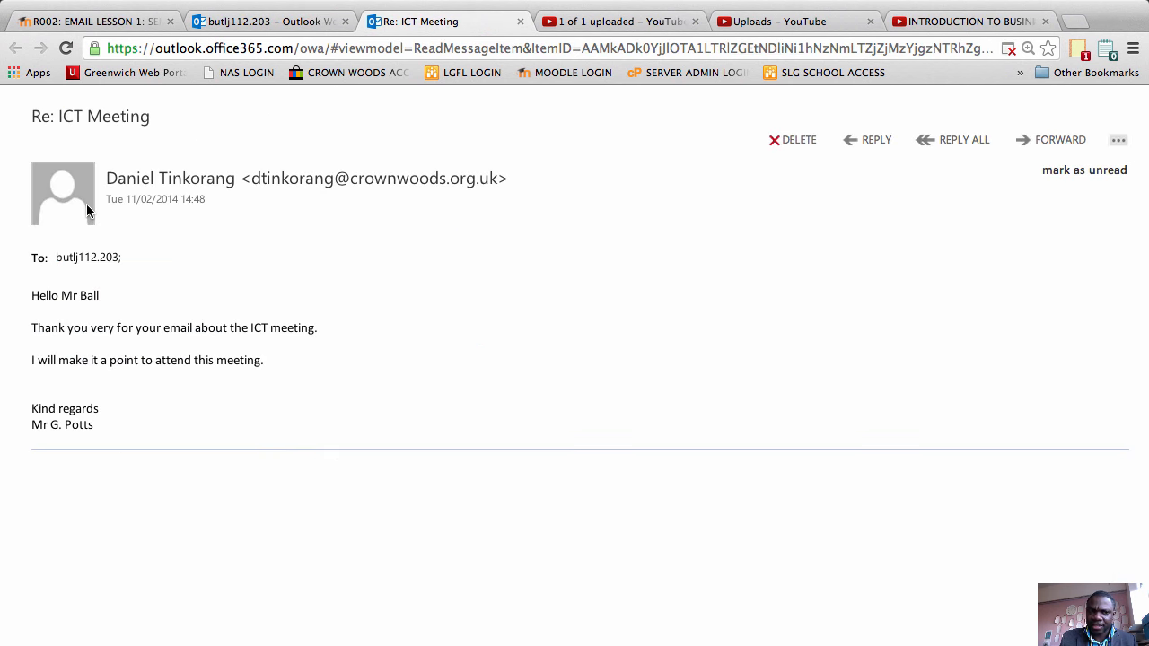
mouse_move(328, 145)
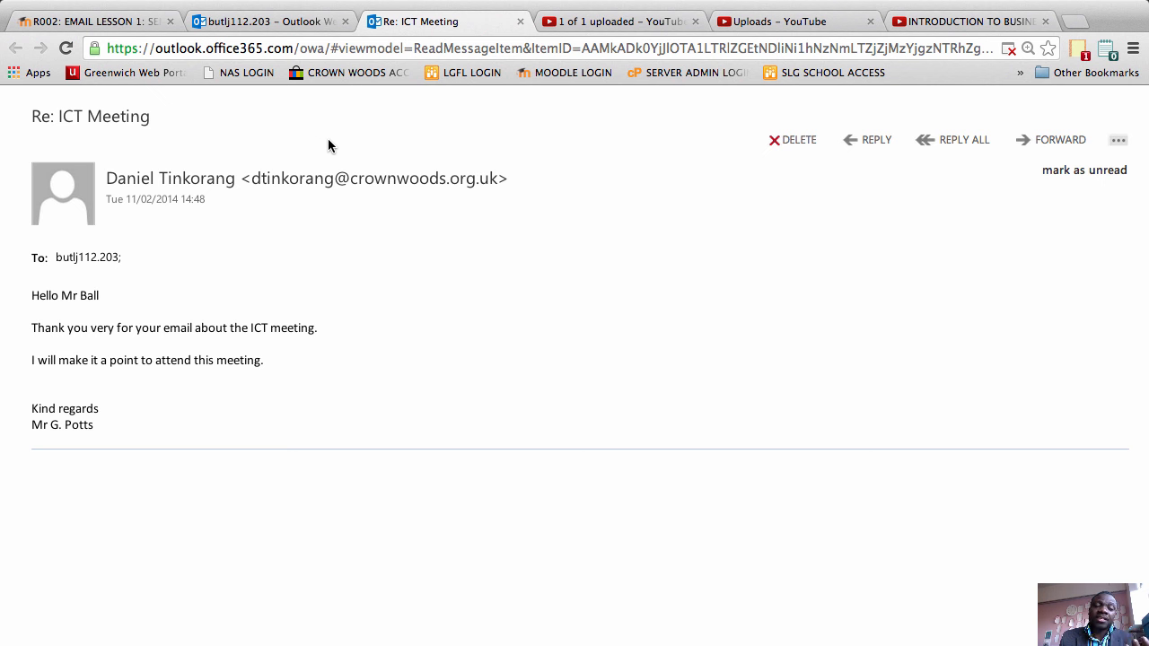
mouse_move(384, 161)
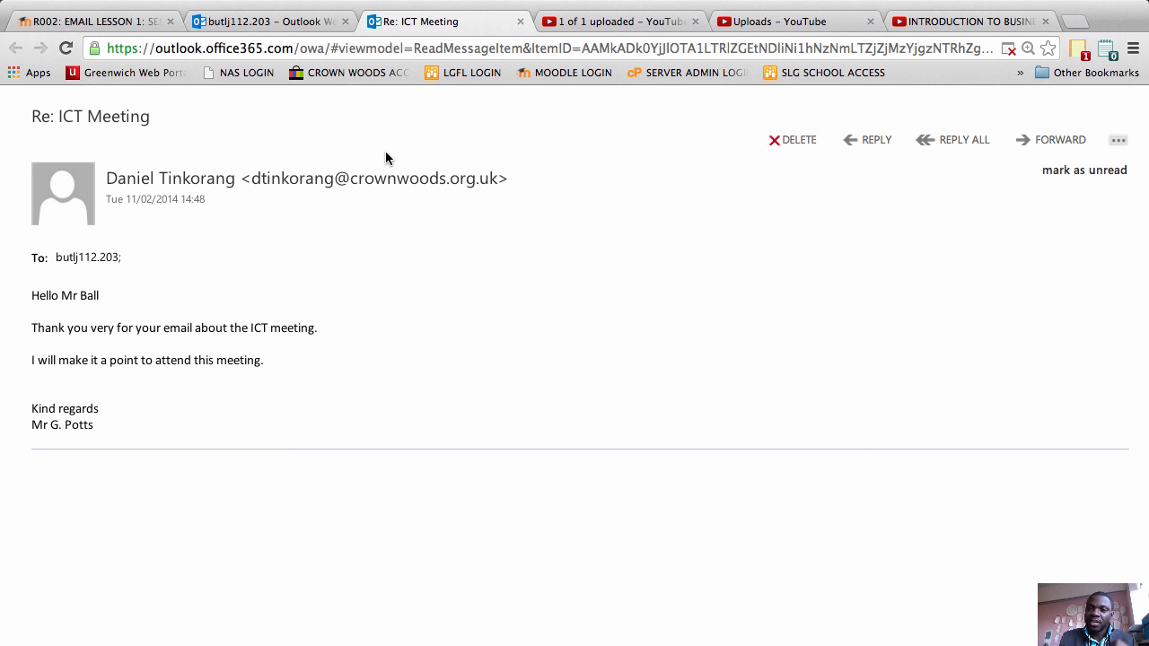
mouse_move(800, 6)
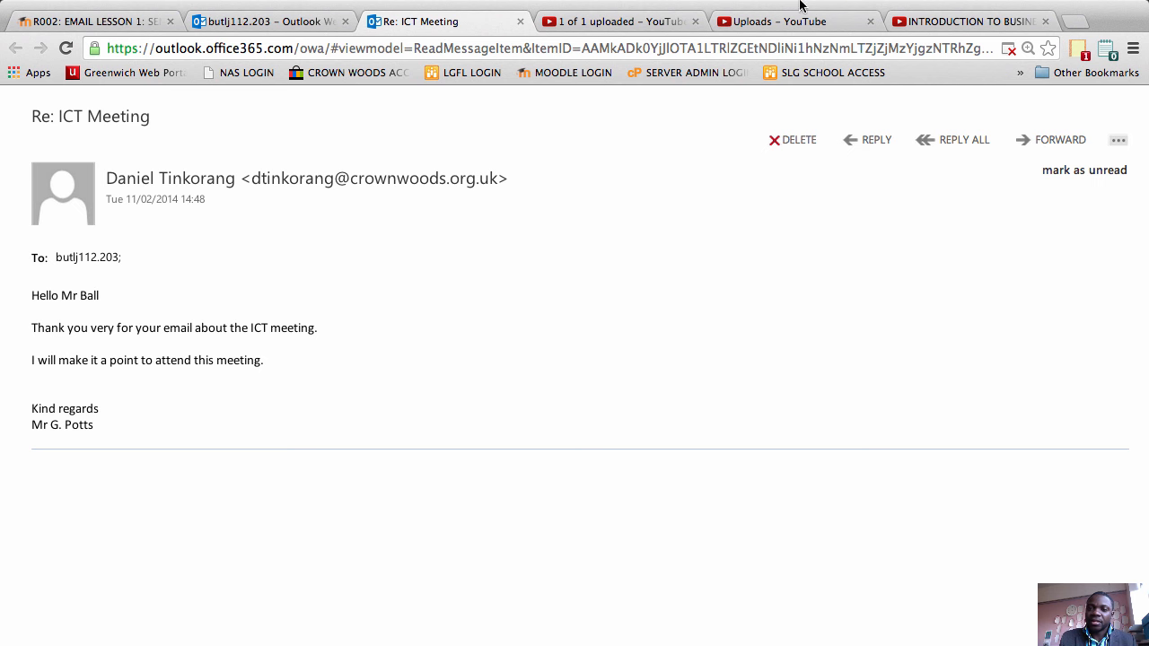